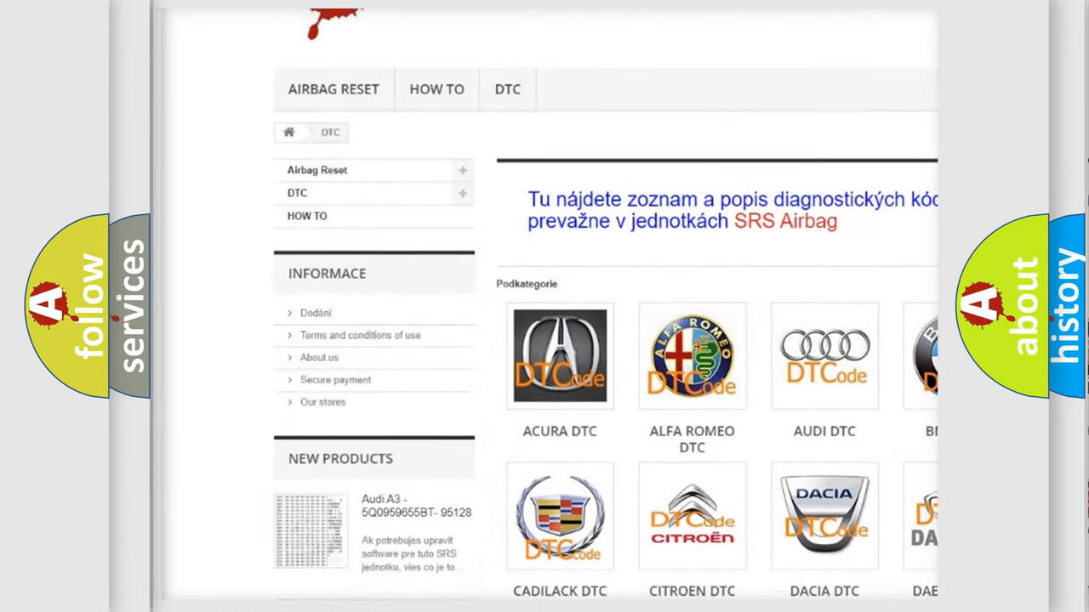
{"action": "scroll", "scroll_direction": "down", "scroll_amount": 3}
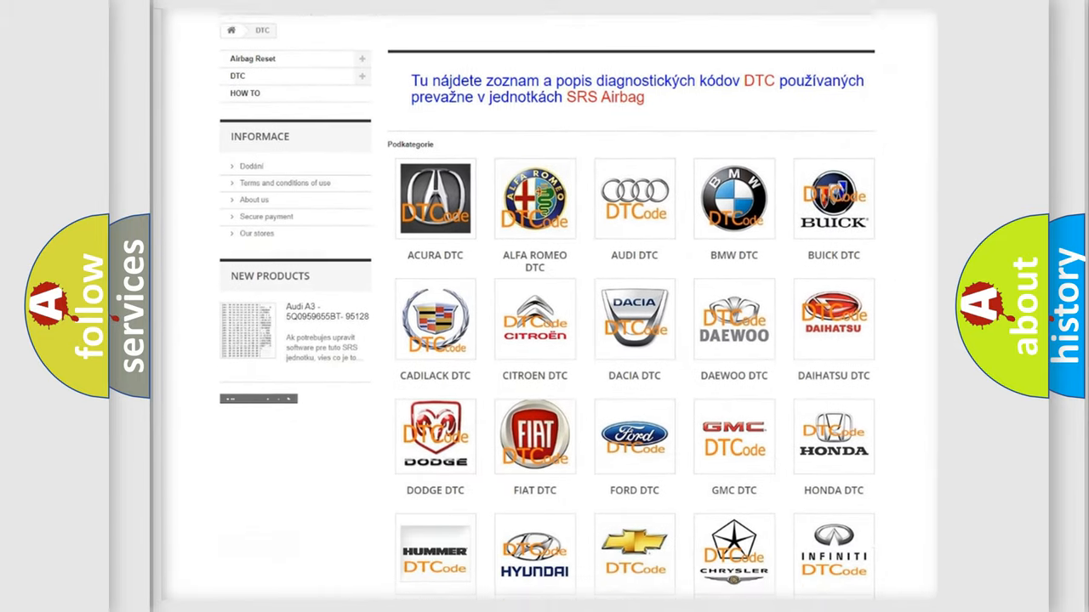
{"action": "scroll", "scroll_direction": "down", "scroll_amount": 3}
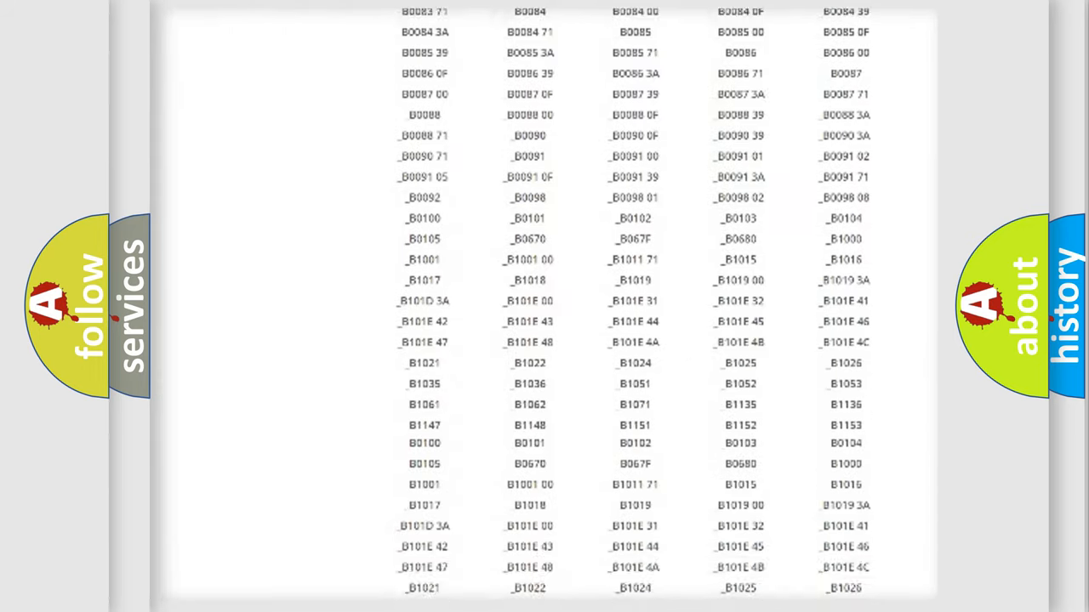
{"action": "scroll", "scroll_direction": "up", "scroll_amount": 3}
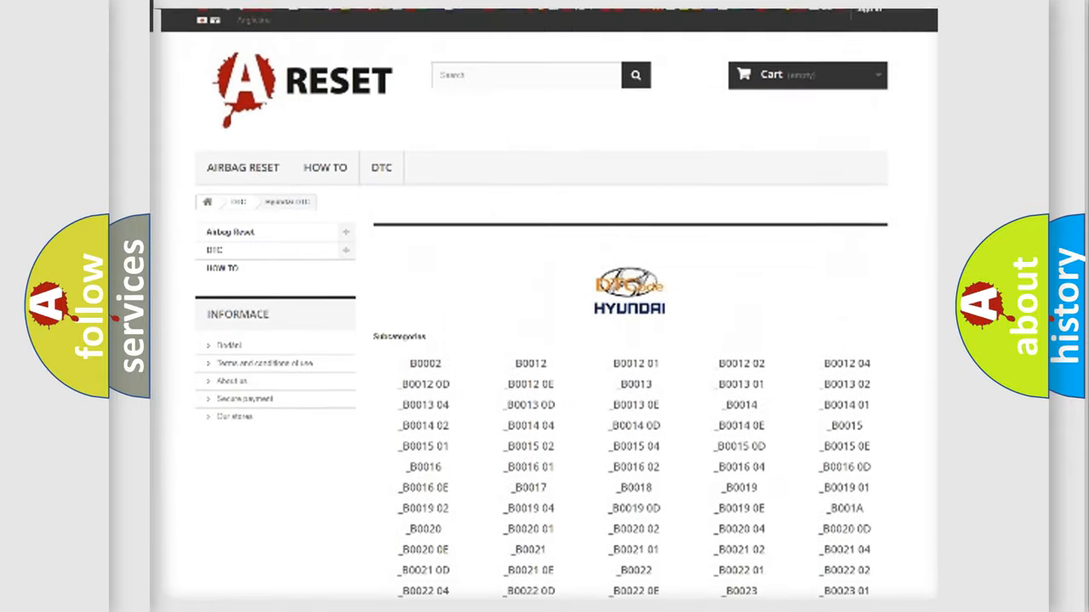